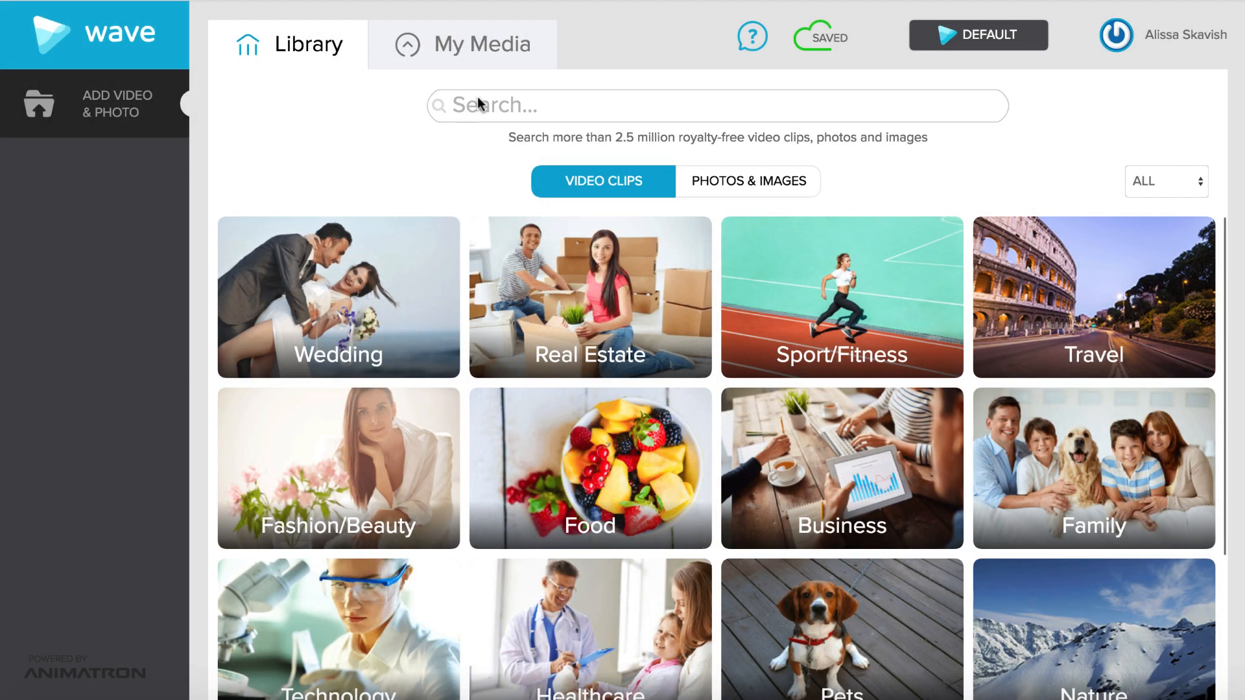
Search the stock library for 'Surfers' clips, then switch to the empty My Media collection.
type("Surfers")
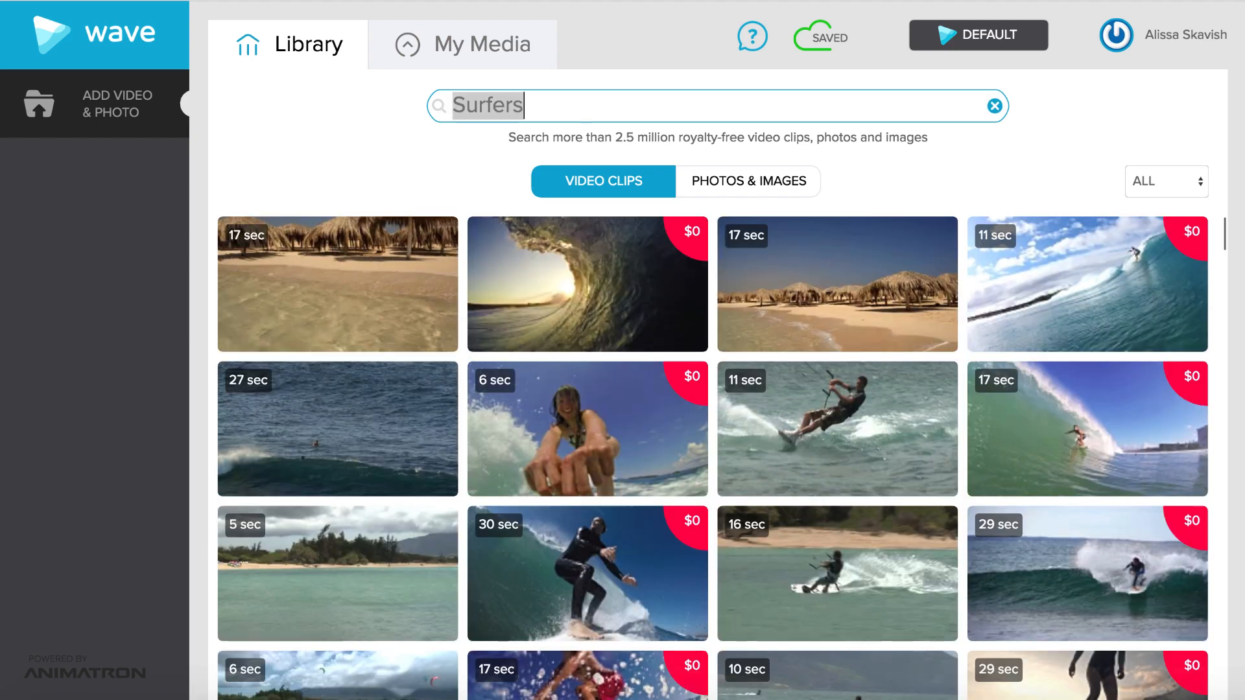
mouse_move(358, 238)
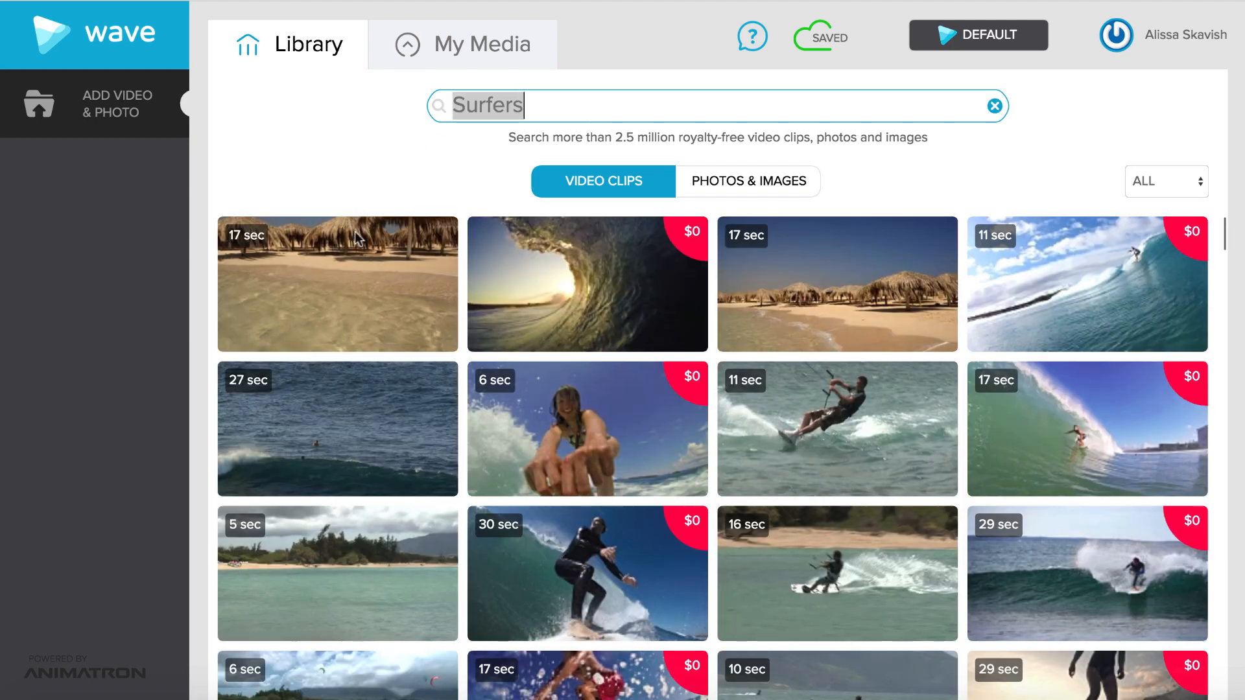
key("Return")
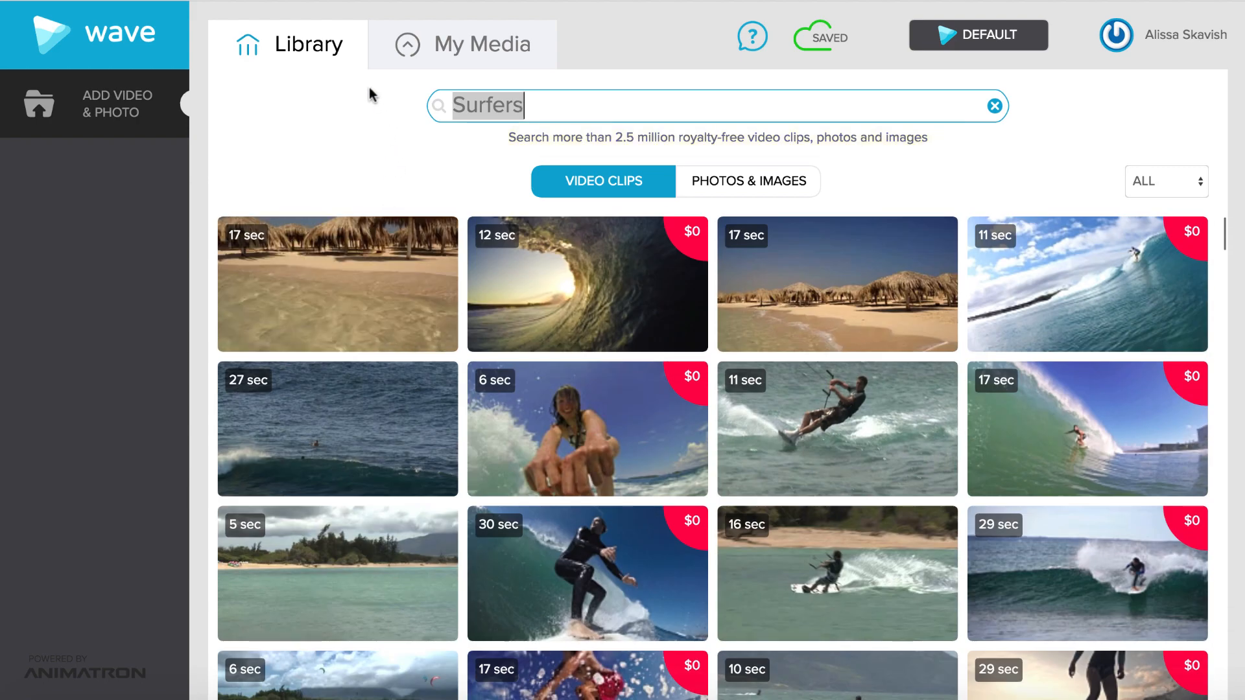
left_click(464, 44)
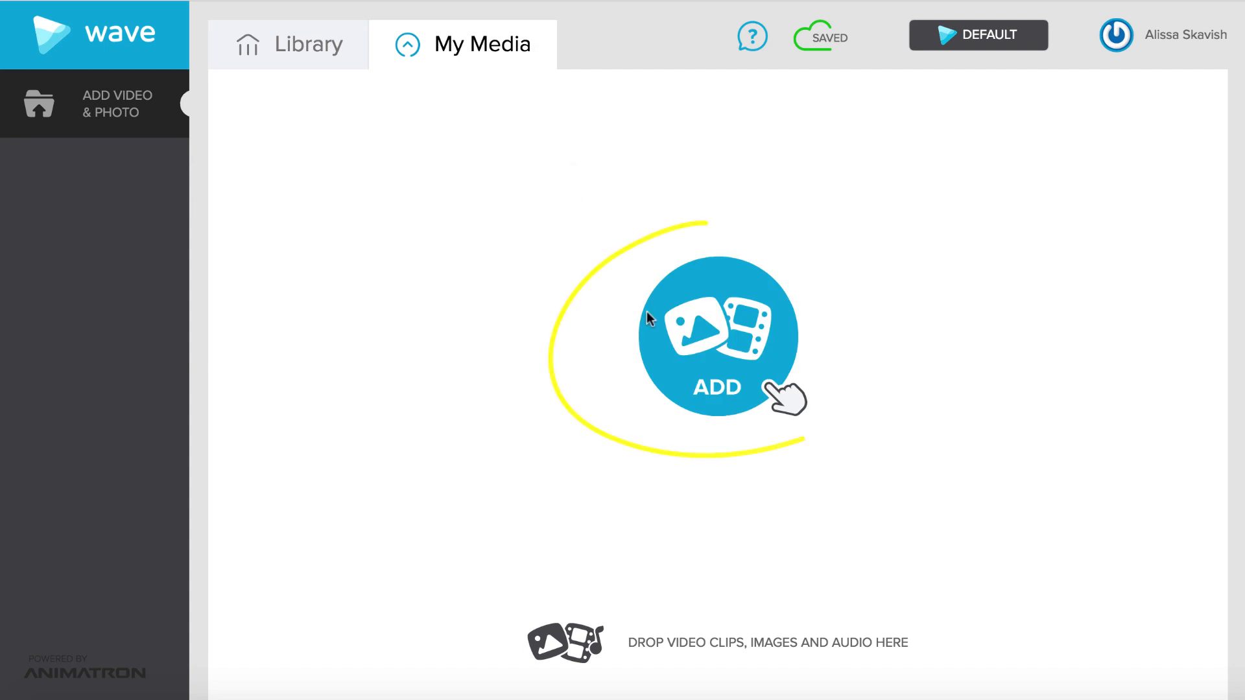
Enter the editor for the 12-second project and show the surfing clip's Video Clip settings.
left_click(309, 44)
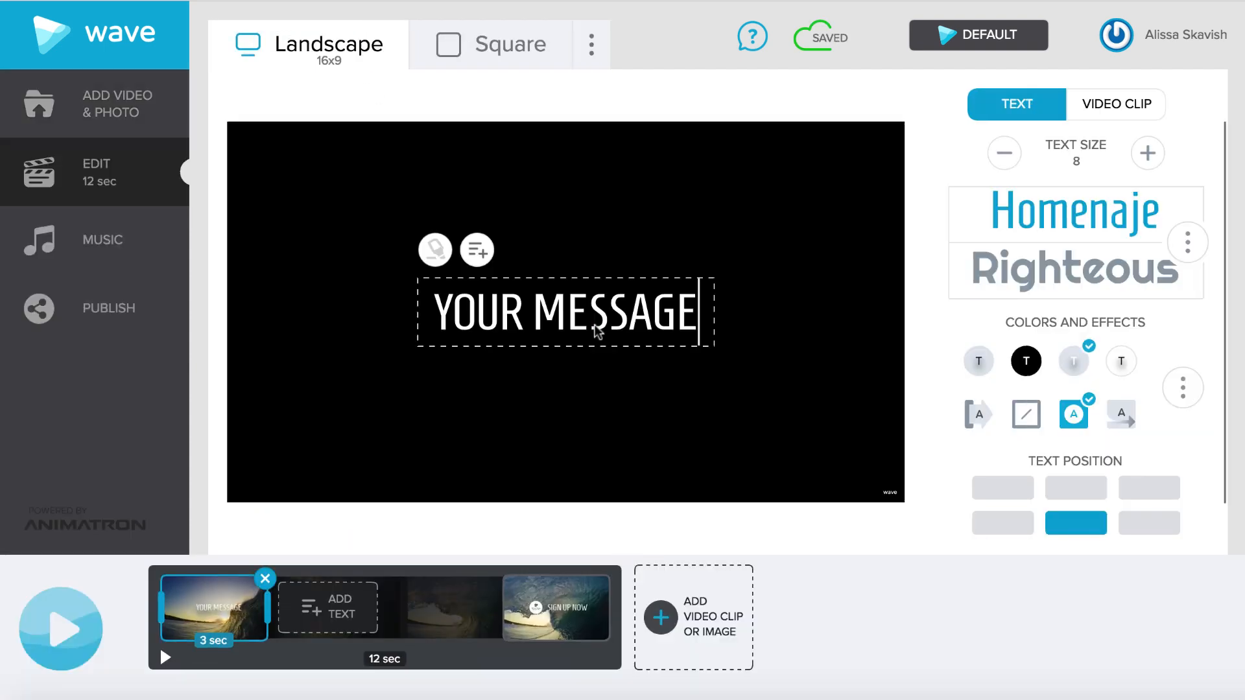
mouse_move(472, 658)
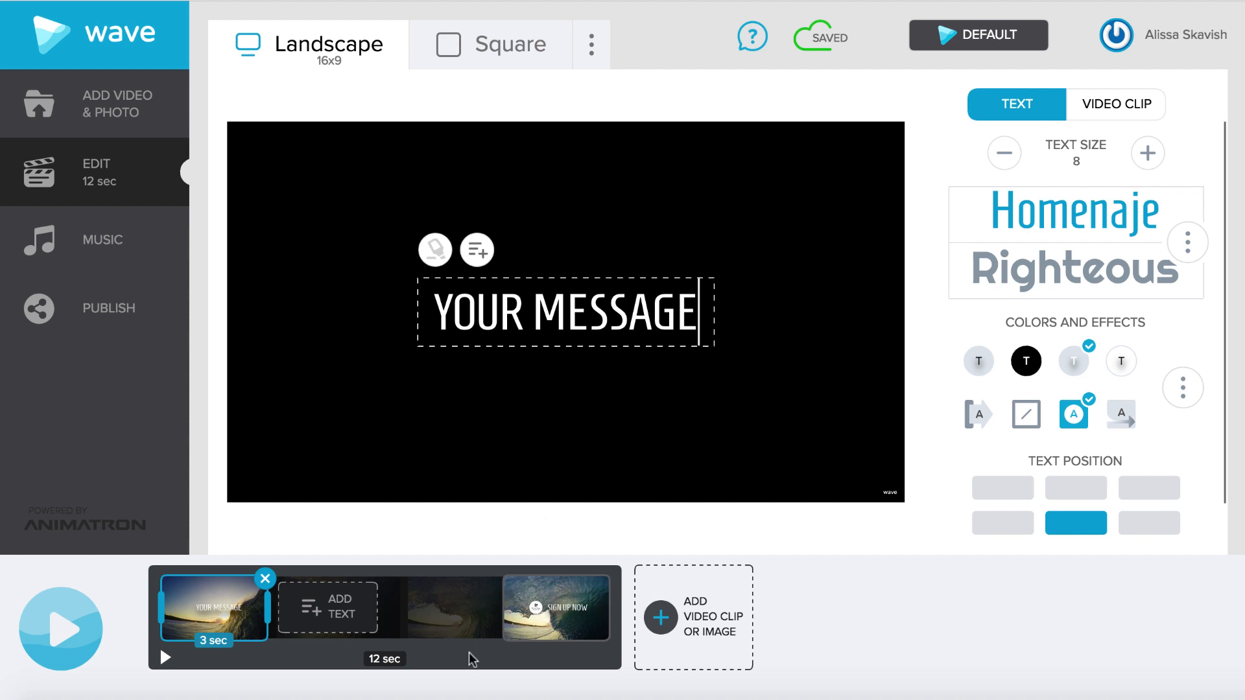
left_click(557, 607)
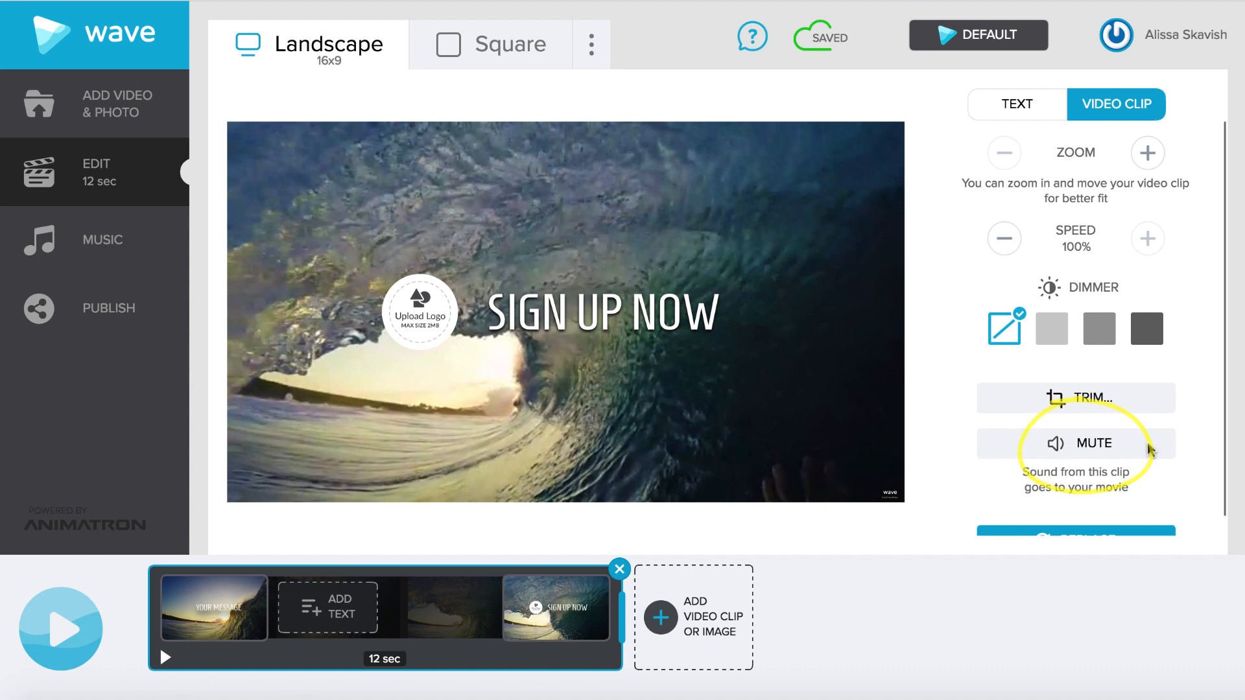
mouse_move(815, 425)
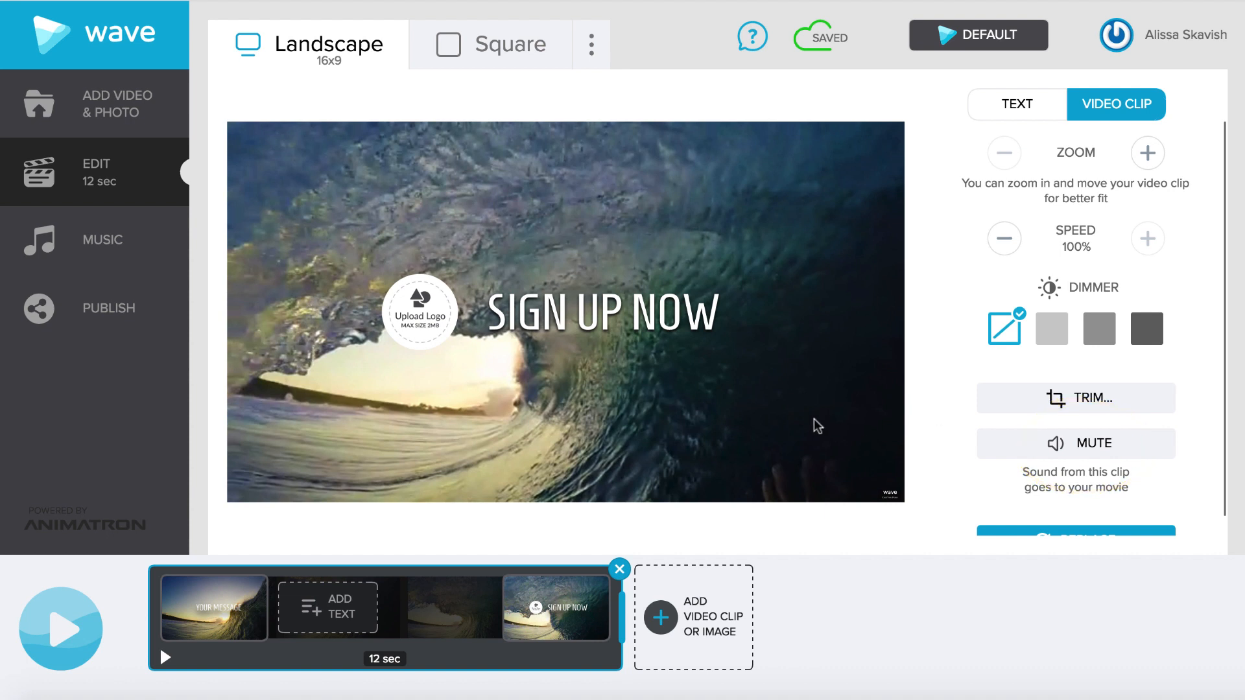
mouse_move(510, 61)
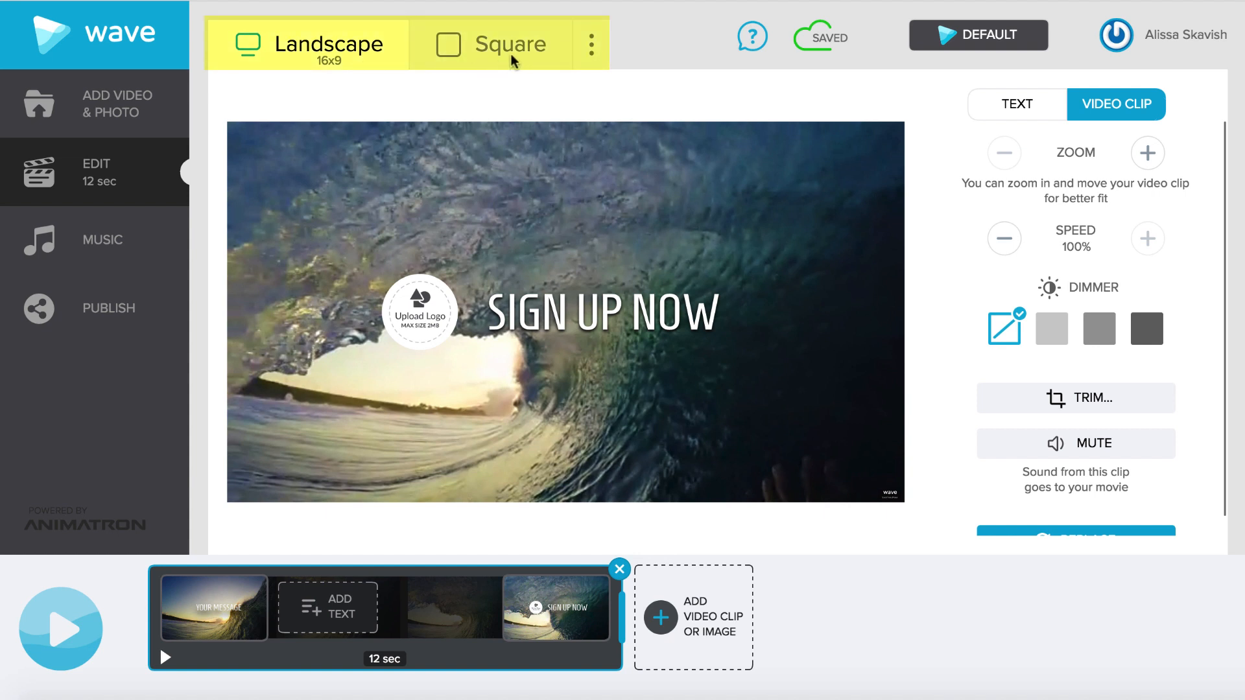
Switch the project from Landscape to the Fb Cover banner format.
left_click(590, 44)
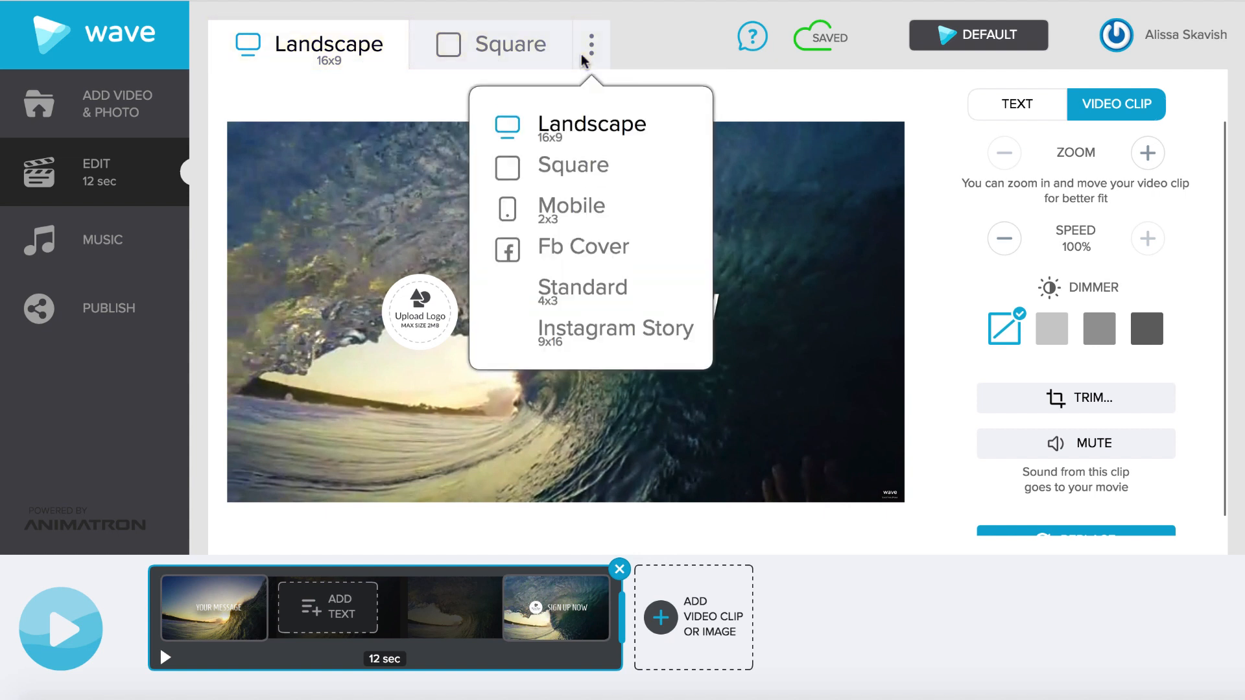
mouse_move(624, 250)
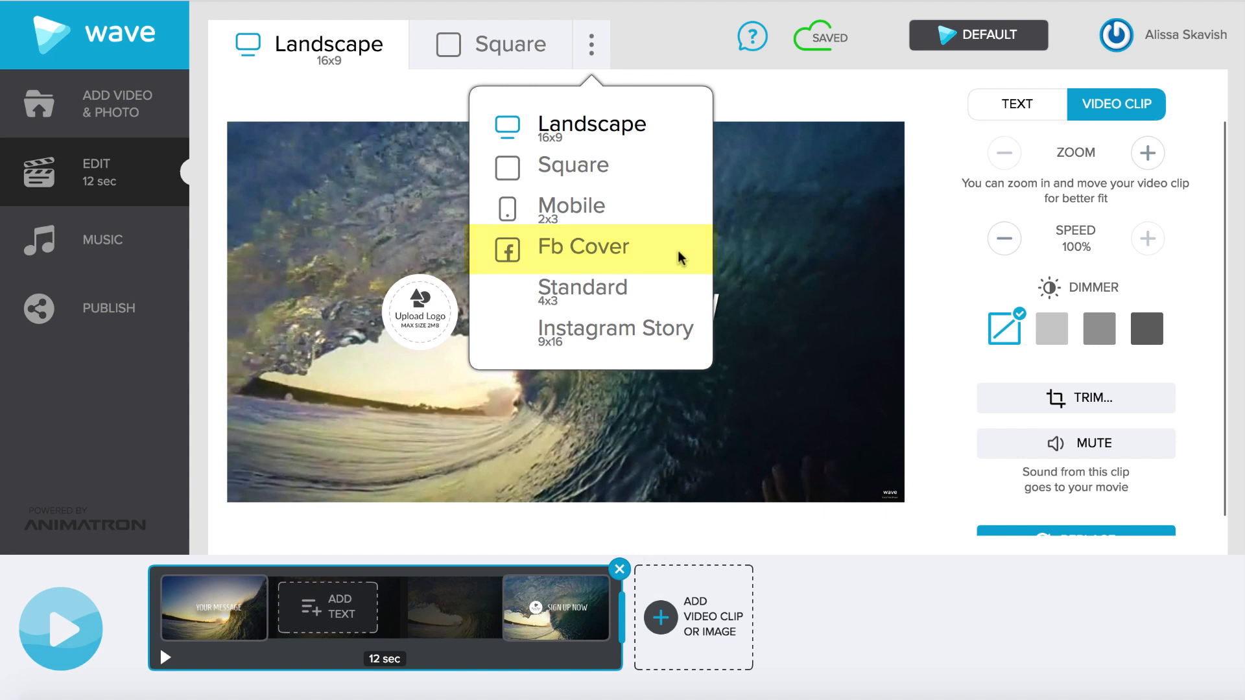
left_click(582, 246)
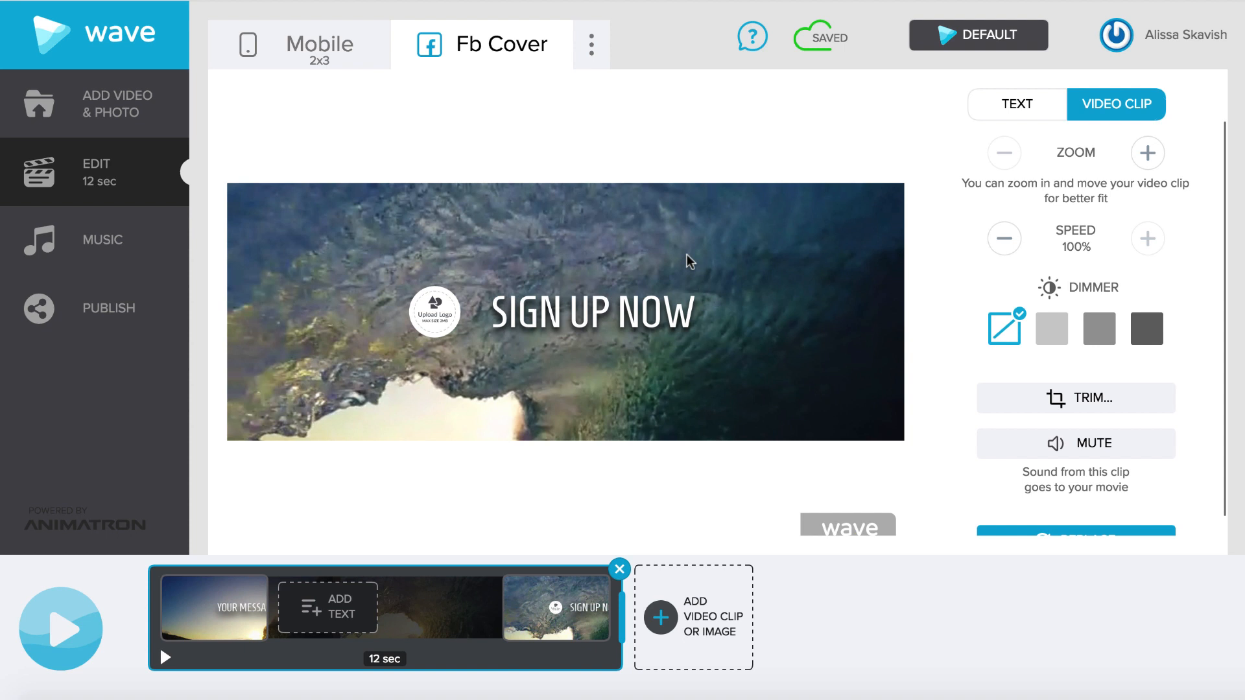
mouse_move(731, 316)
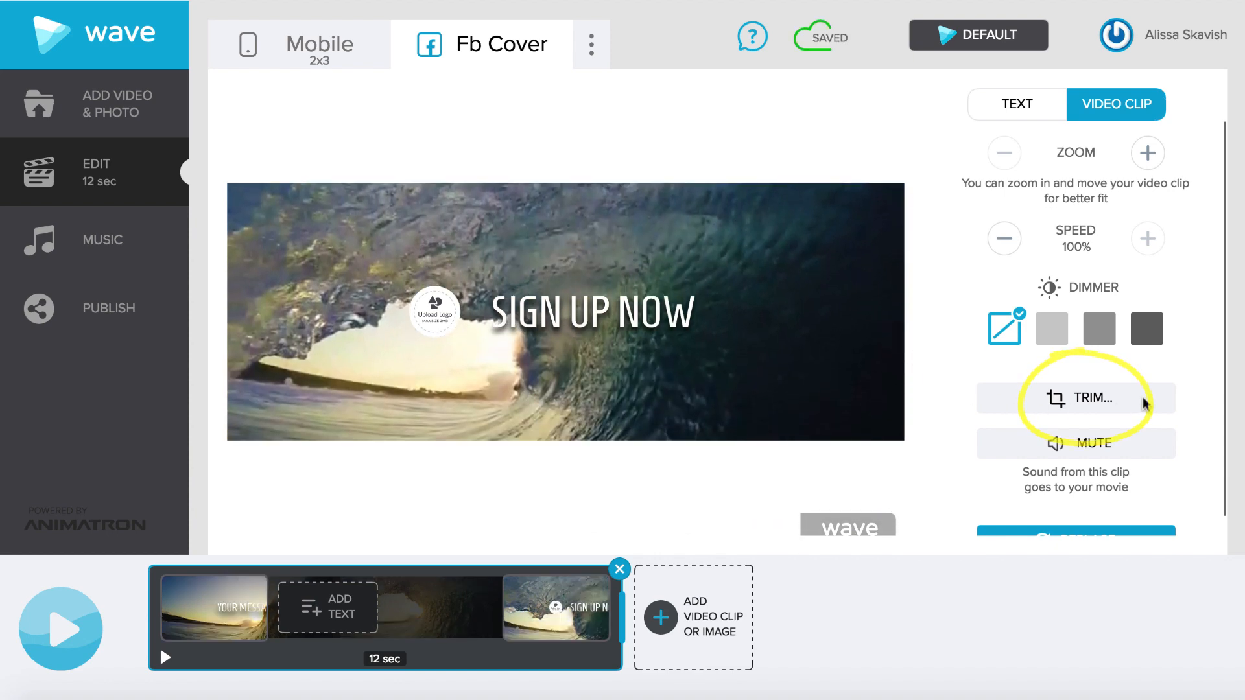
Trim the surfing clip to the 0.5–7.5 sec range, leaving a 7-second video.
left_click(1073, 398)
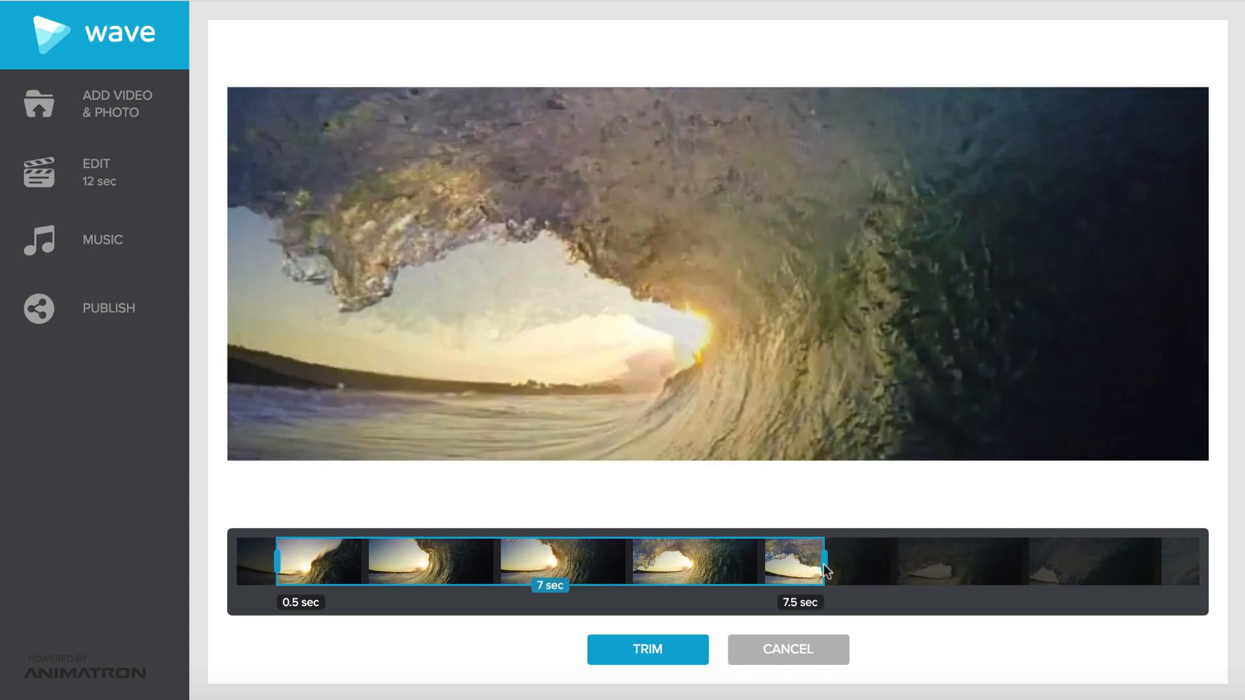
left_click(647, 648)
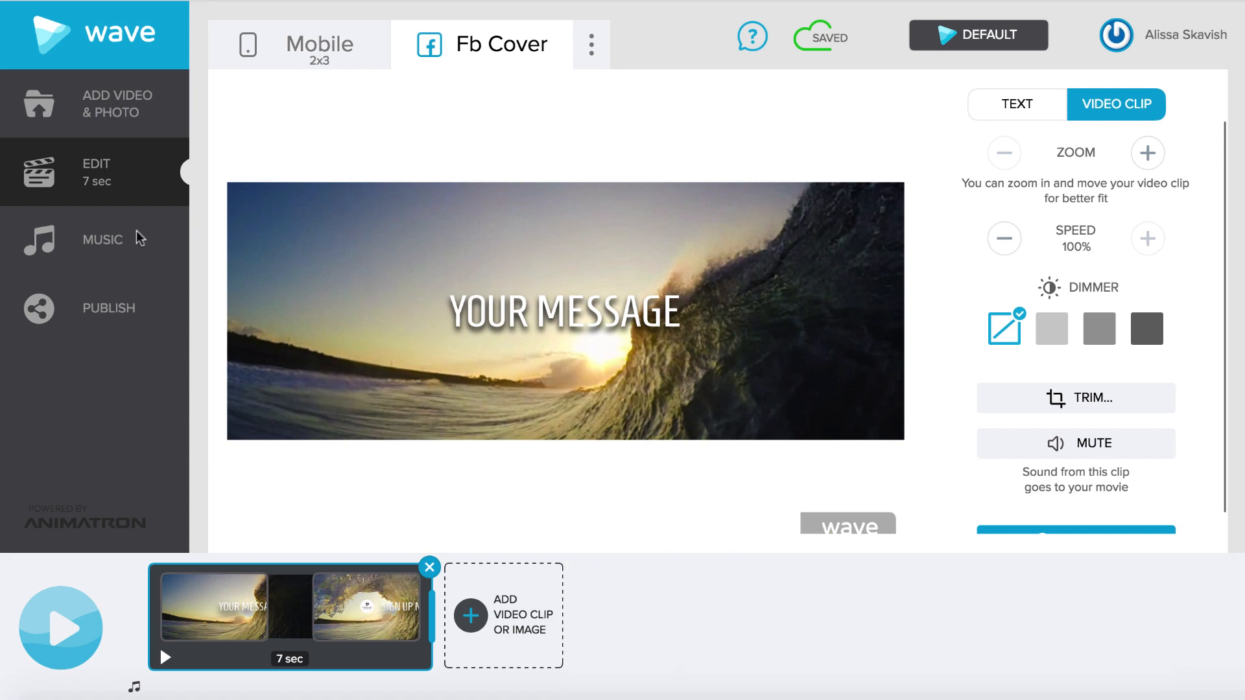
Add two more surfing clips, the last a 9-second red-shorts clip with SIGN UP NOW, totalling 22 sec.
left_click(95, 103)
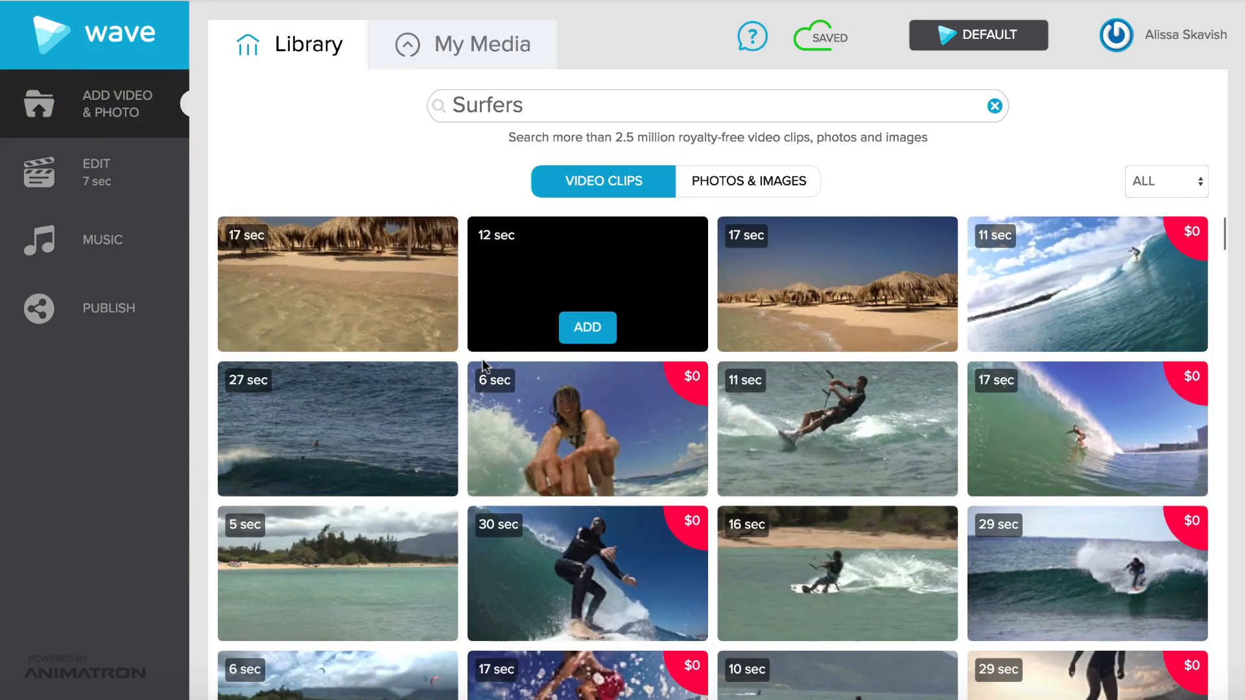
left_click(586, 326)
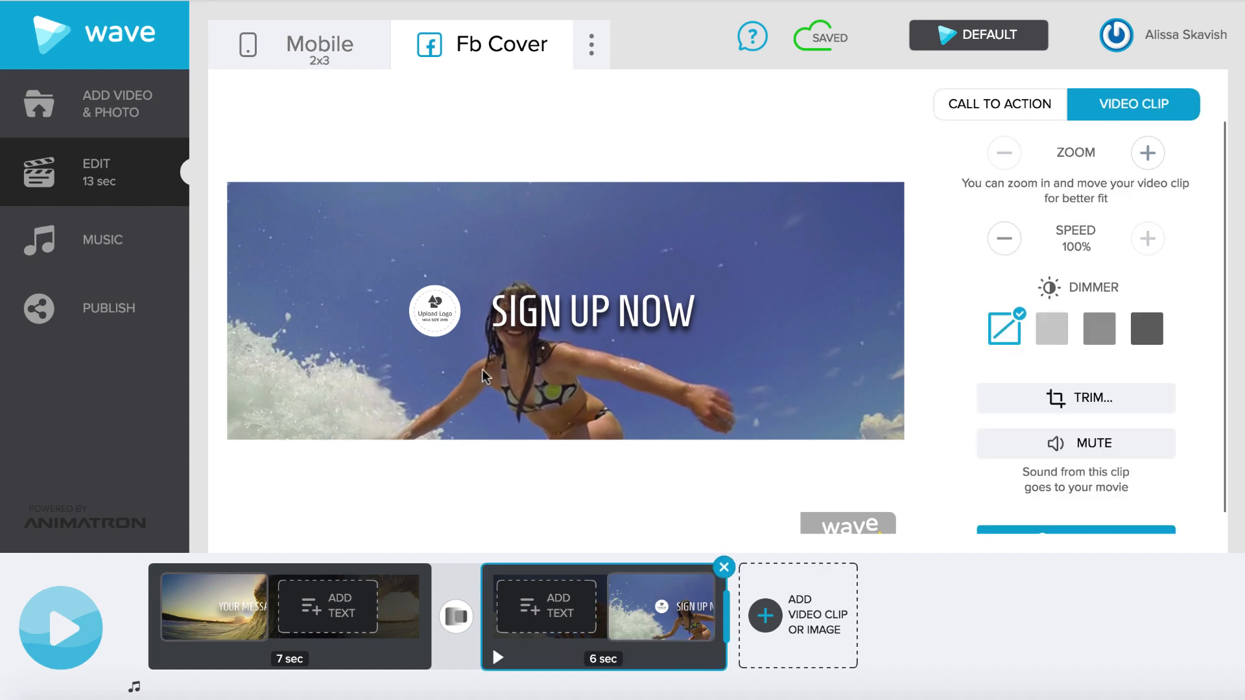
left_click(93, 104)
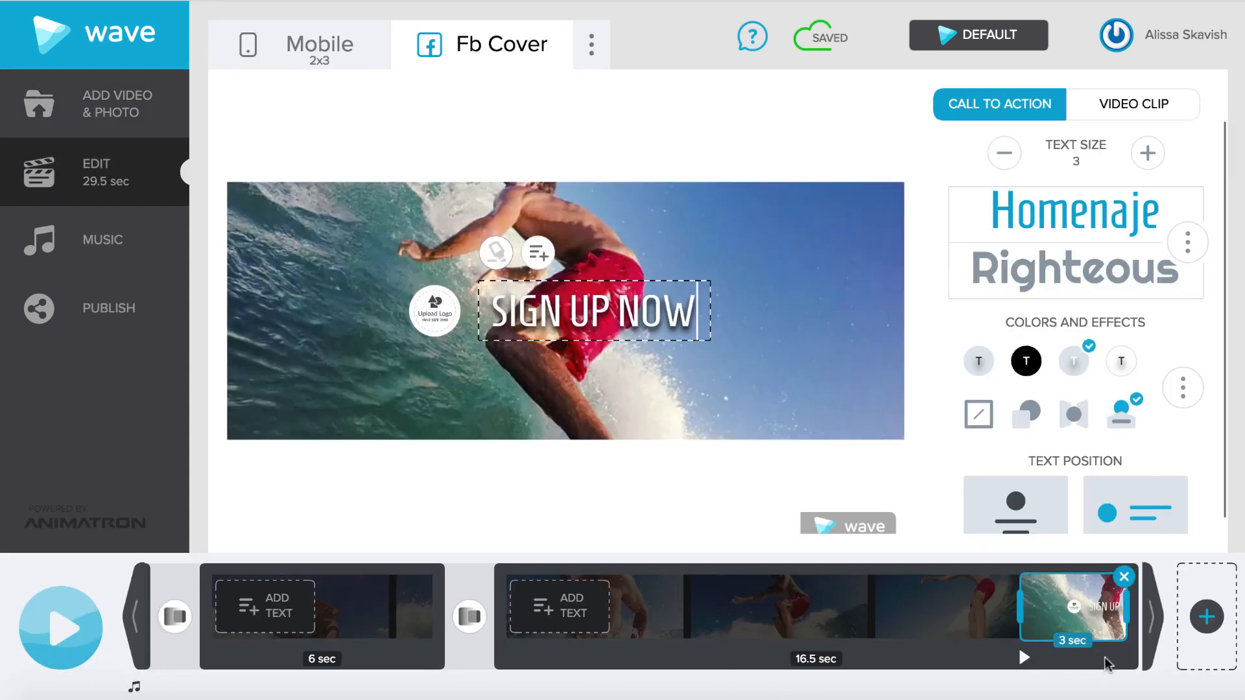
left_click(1132, 104)
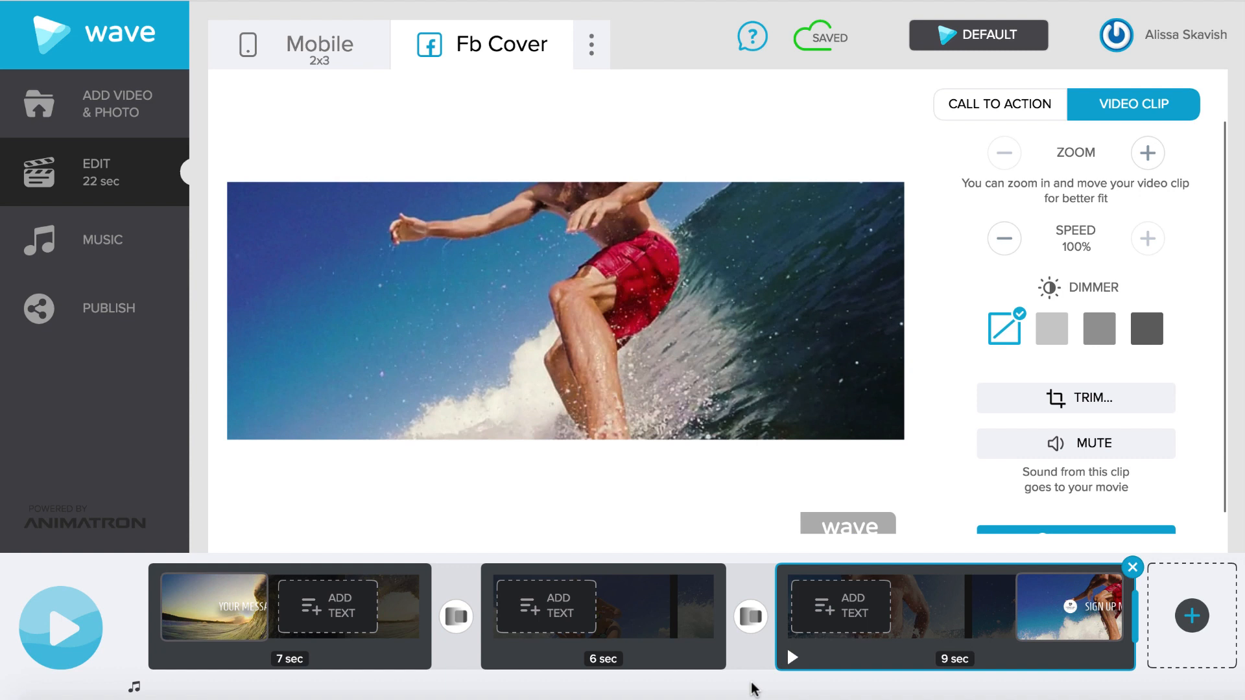
mouse_move(528, 693)
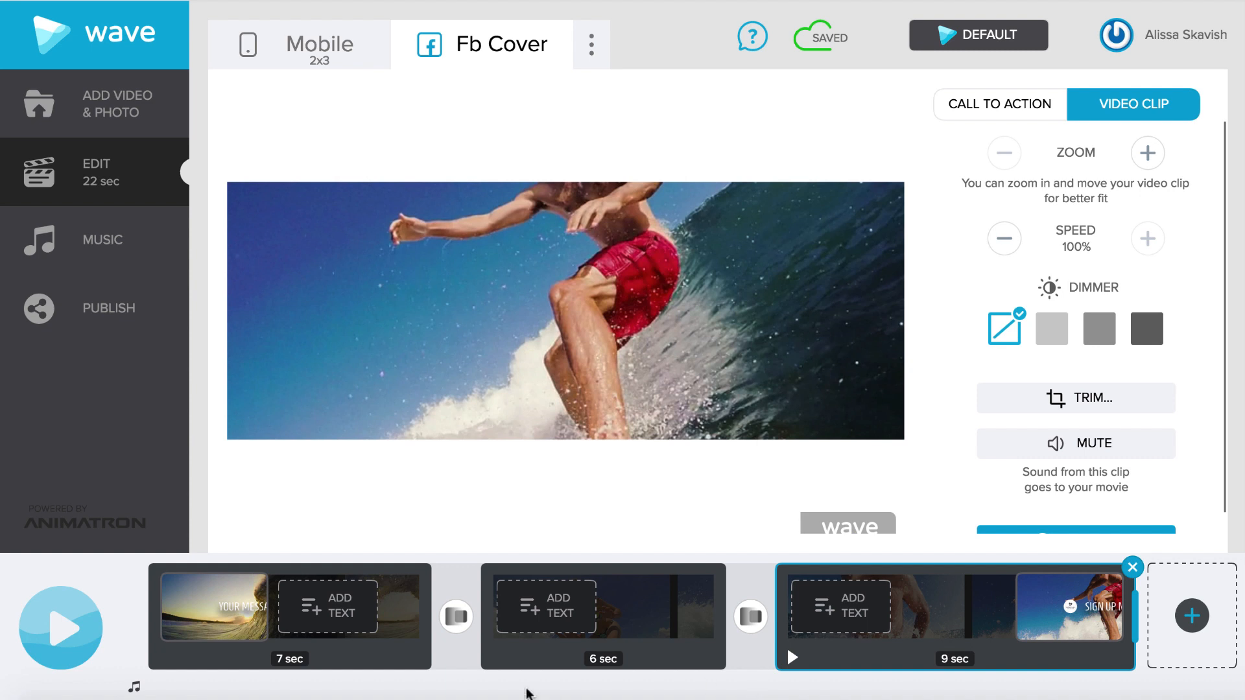
Preview Cross Dissolve, Doorway and Entrance transitions between clips 1 and 2 and settle on one.
left_click(455, 617)
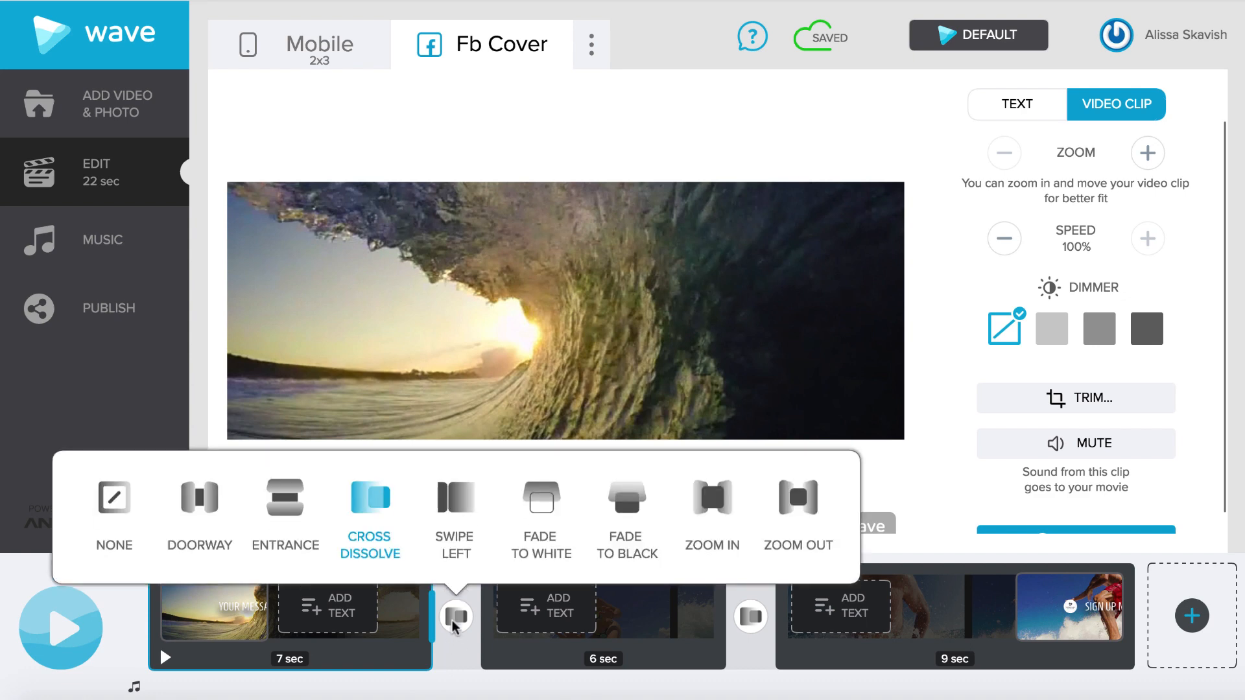
left_click(198, 500)
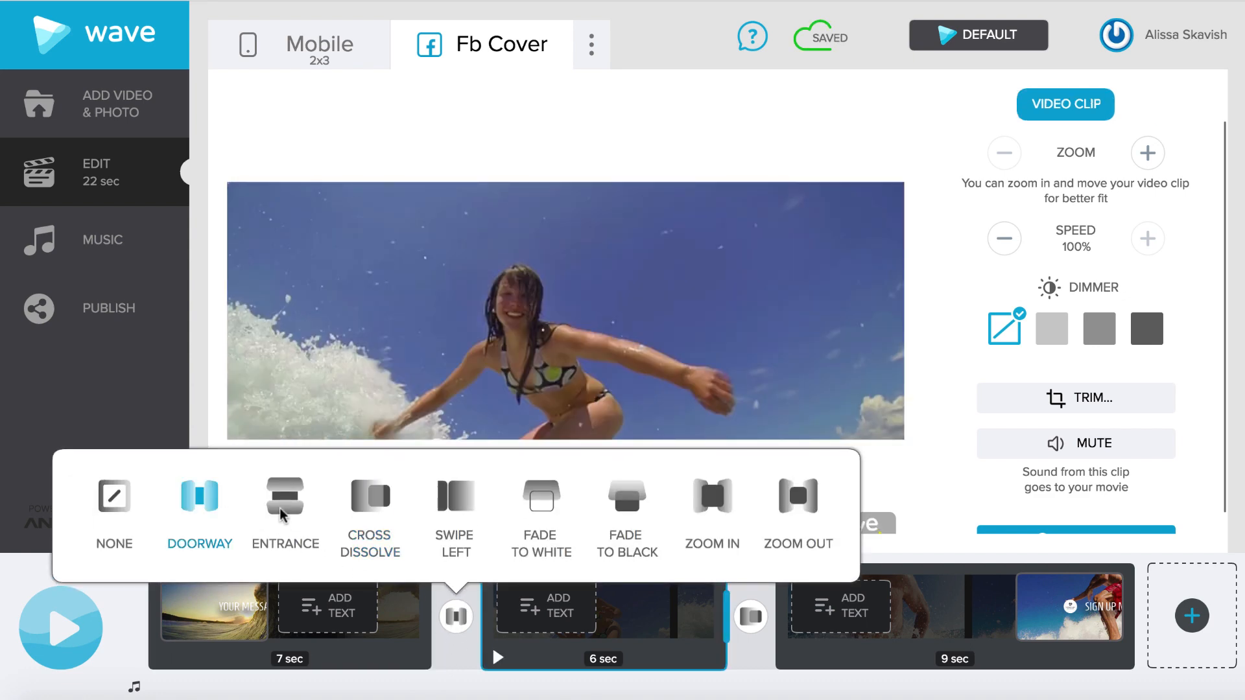
left_click(283, 501)
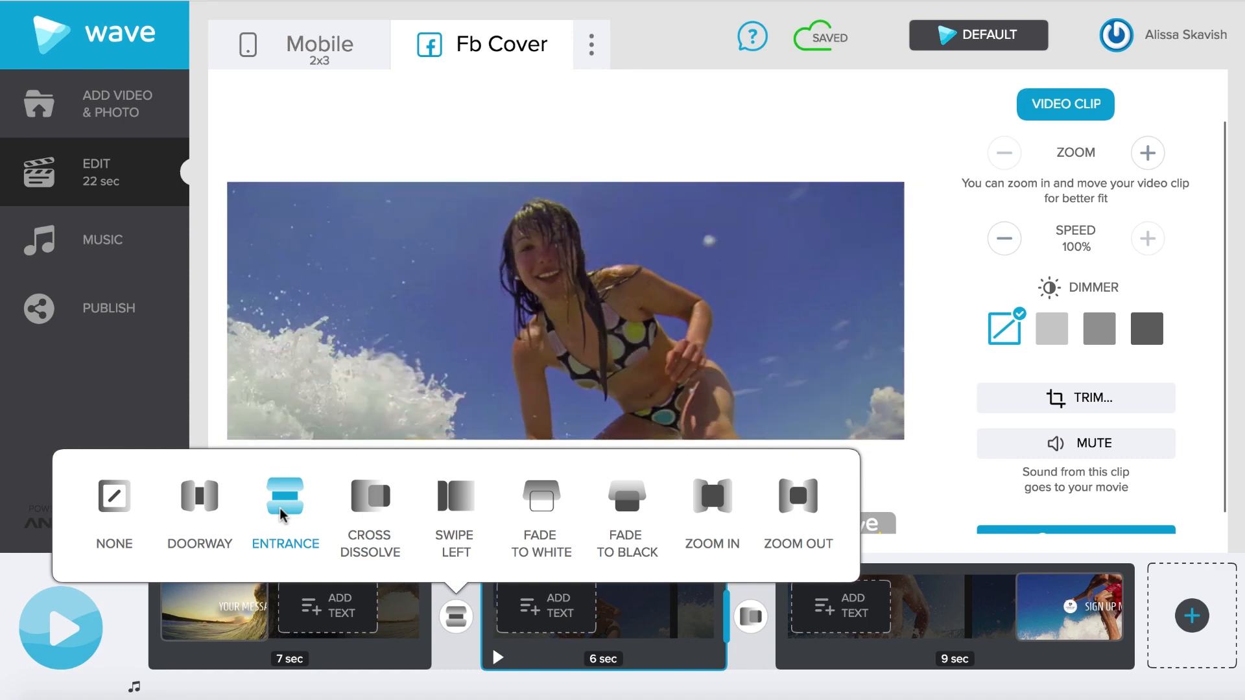
left_click(369, 498)
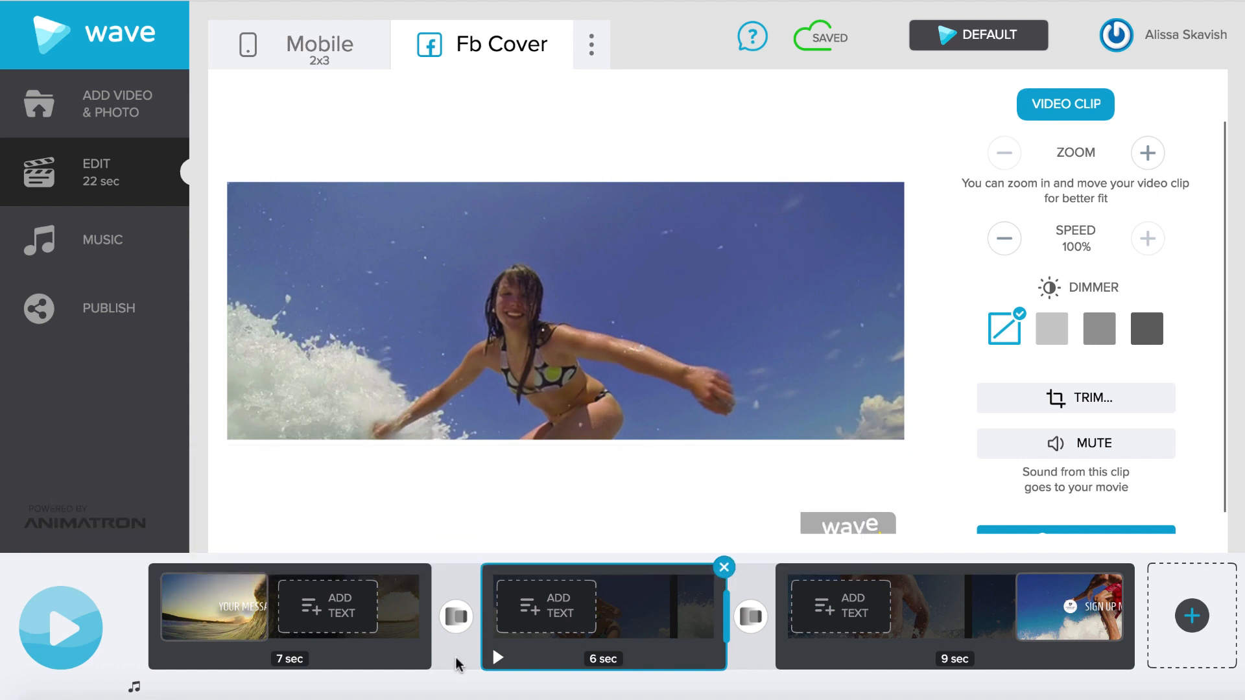
Caption clips 1 and 2, add the wave logo beside SIGN UP NOW, and play the preview.
left_click(211, 605)
type("Make the best Facebook video cover ever")
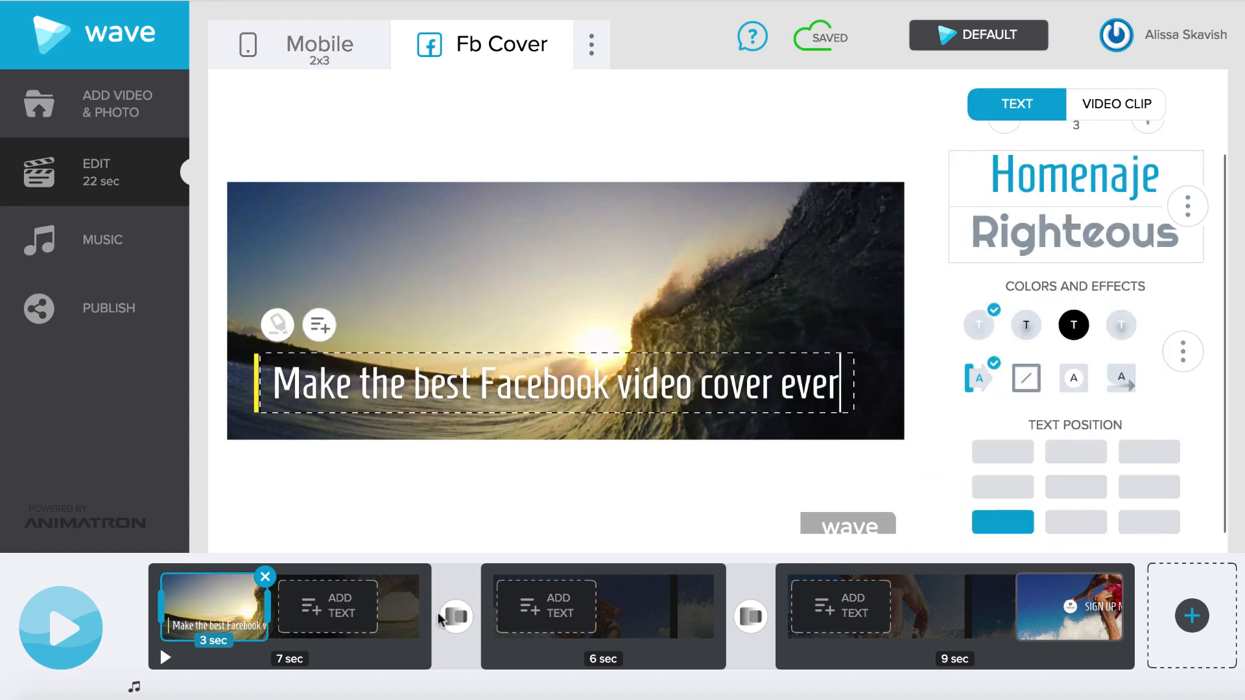
left_click(545, 606)
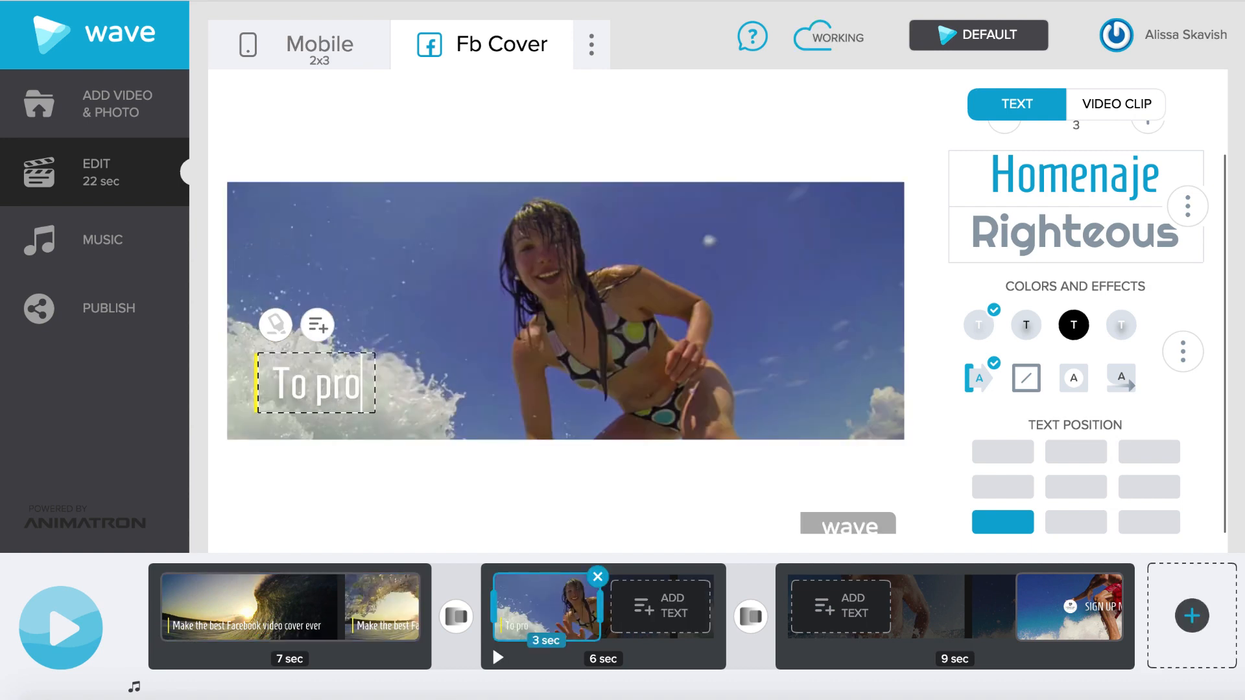
left_click(1115, 104)
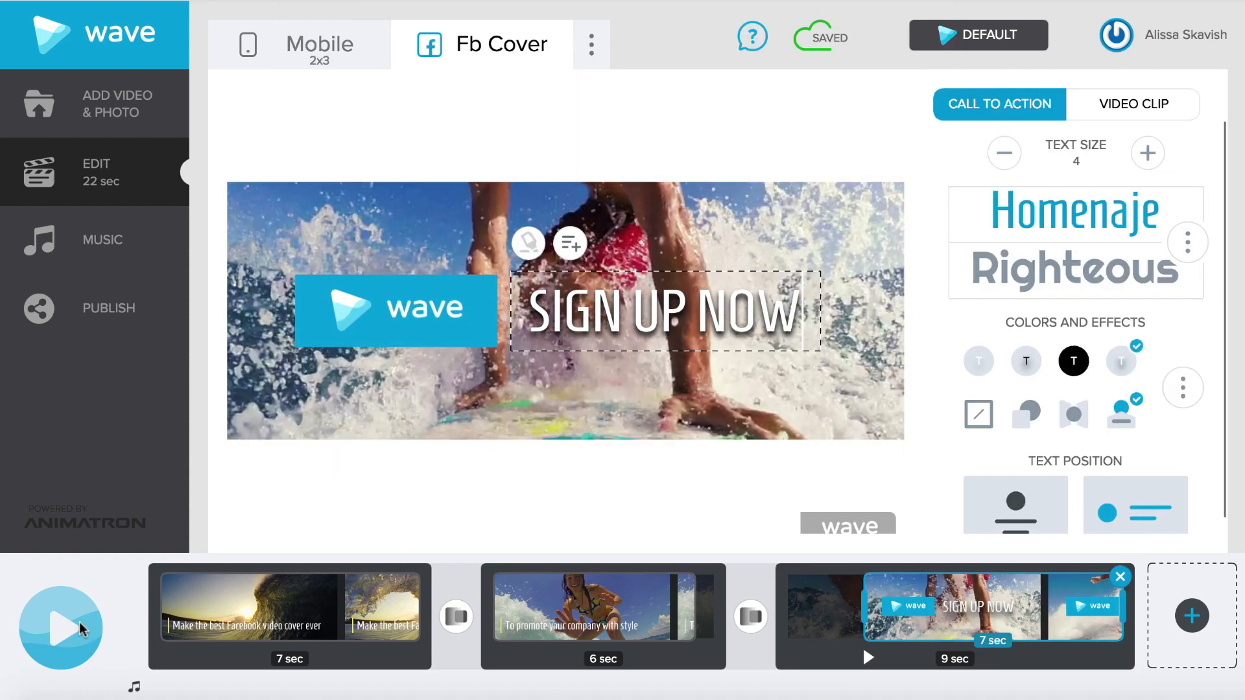
left_click(61, 628)
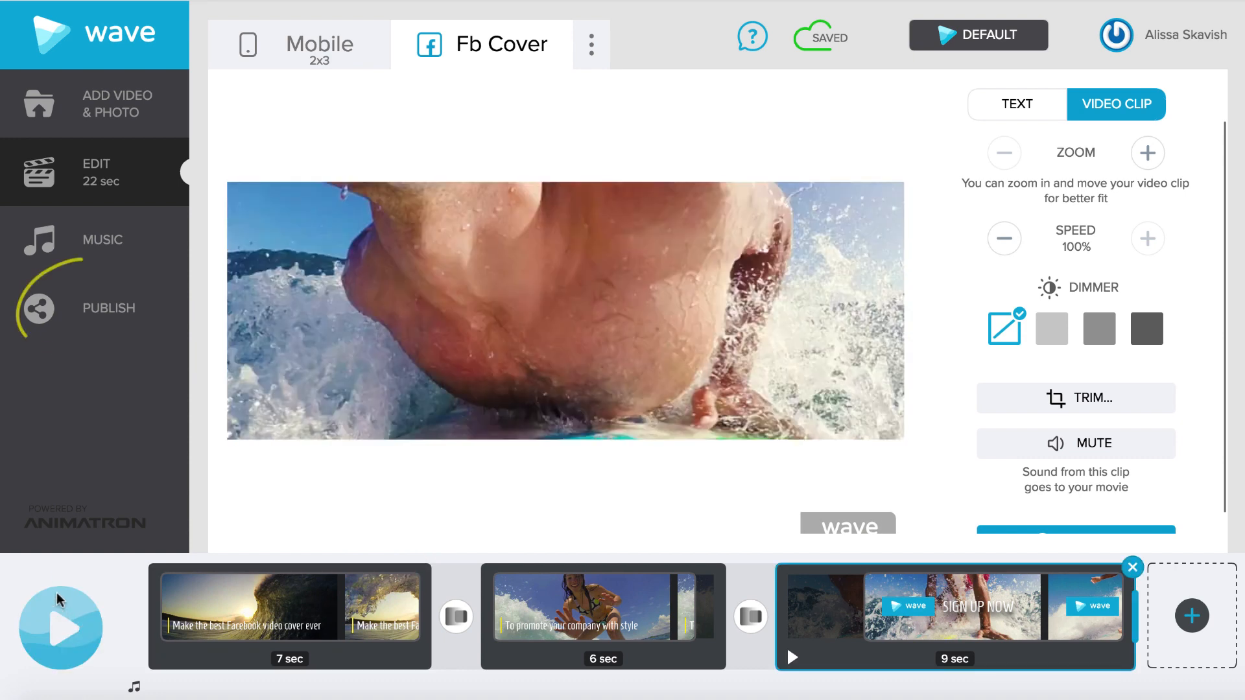
Publish the finished video and download it as a Facebook cover.
left_click(108, 309)
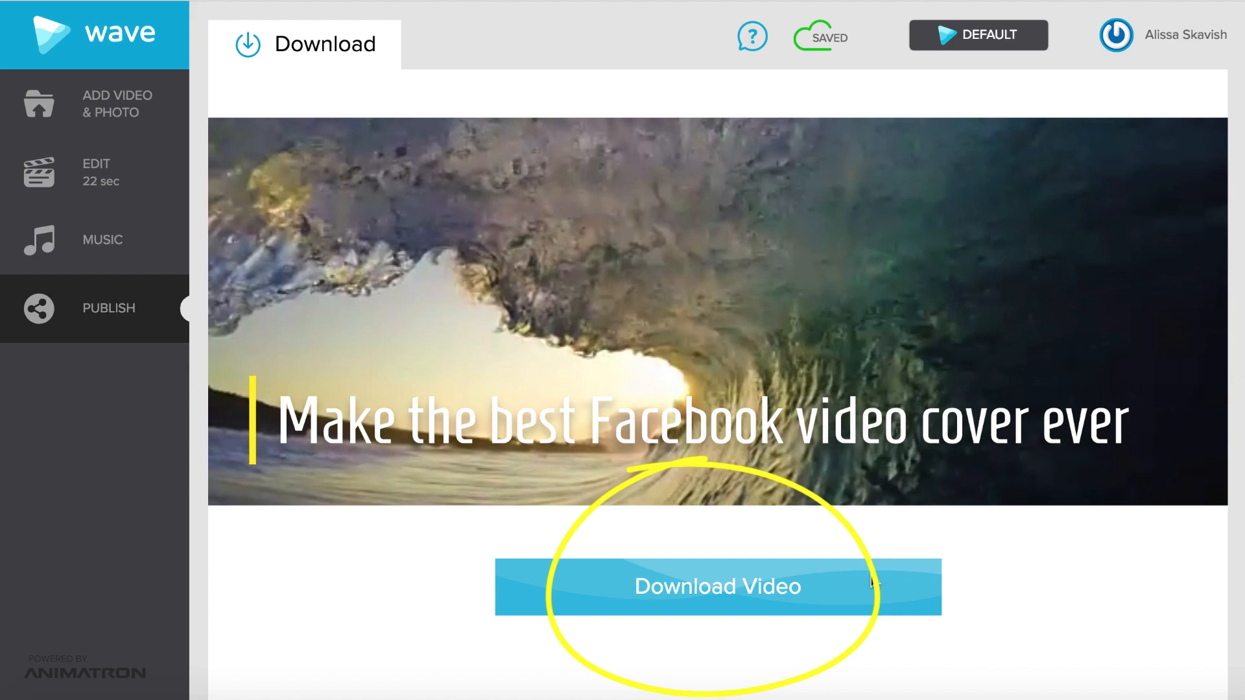
left_click(717, 586)
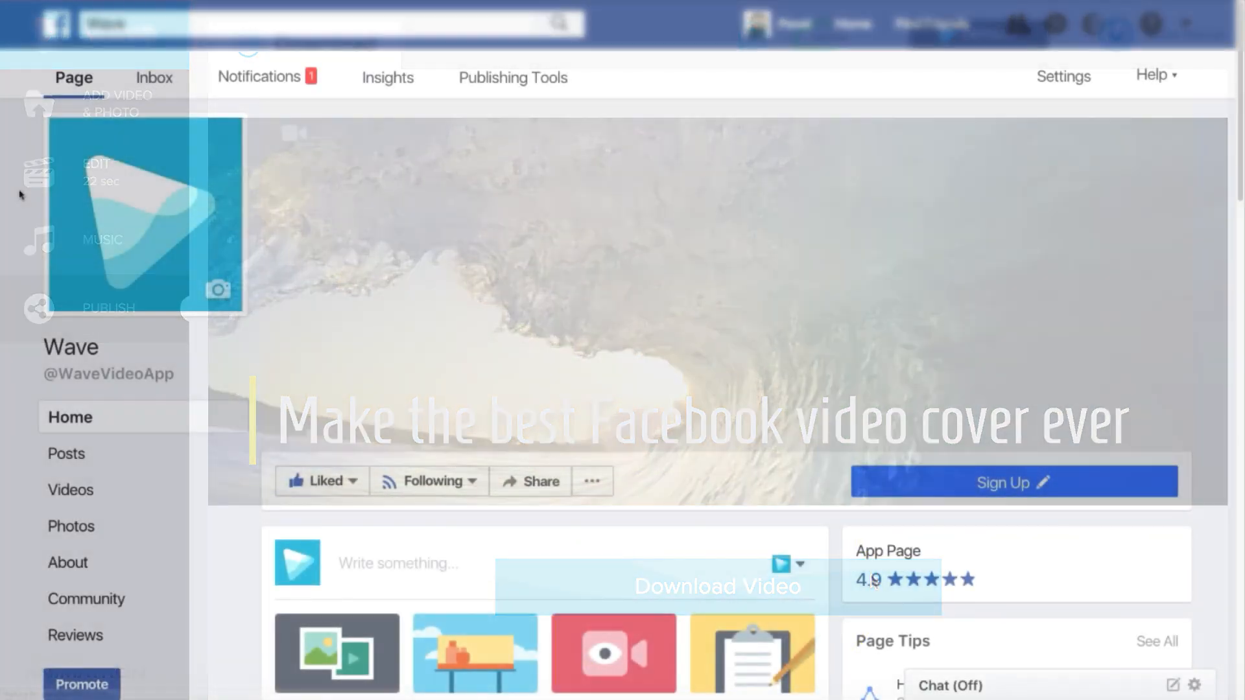
Upload the downloaded surfing video as the Wave page's cover video and publish it.
left_click(294, 133)
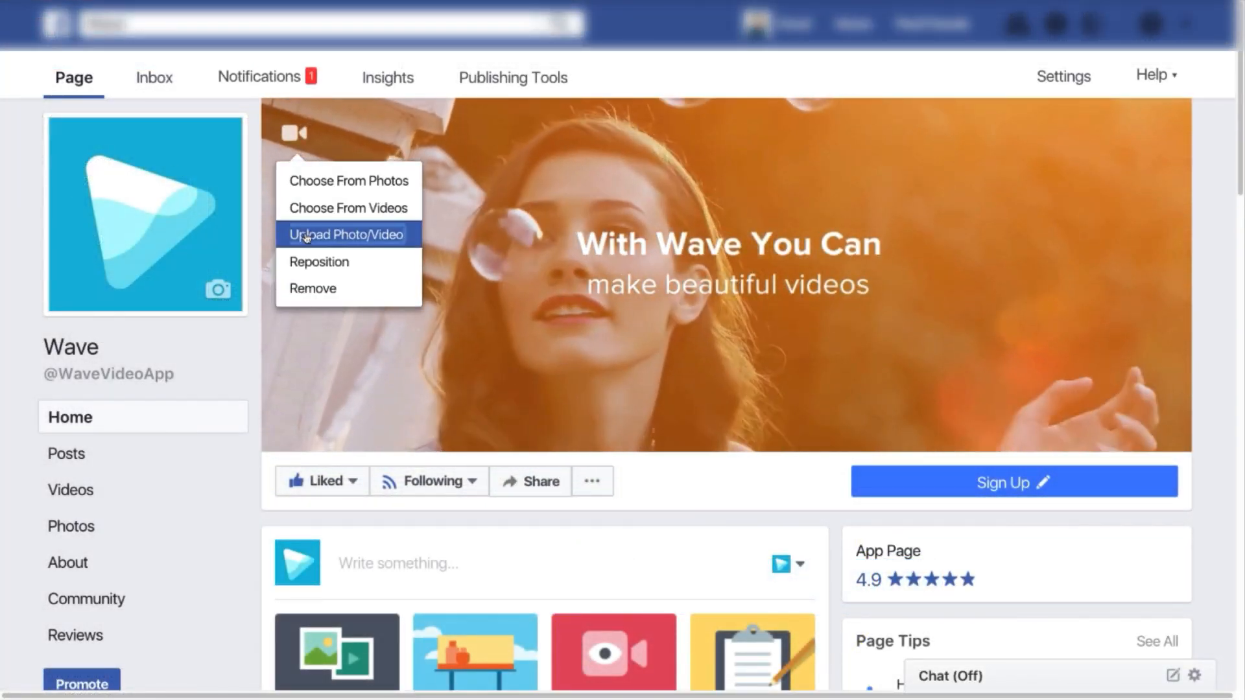
left_click(345, 234)
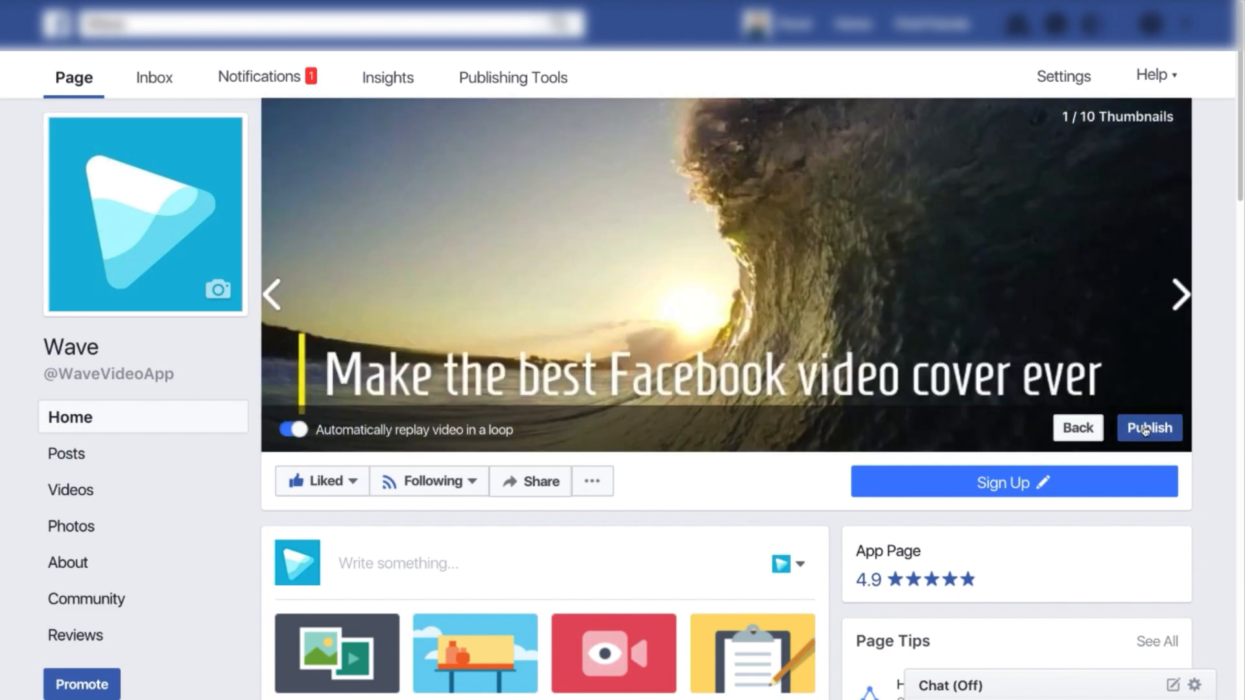
scroll("down", 3)
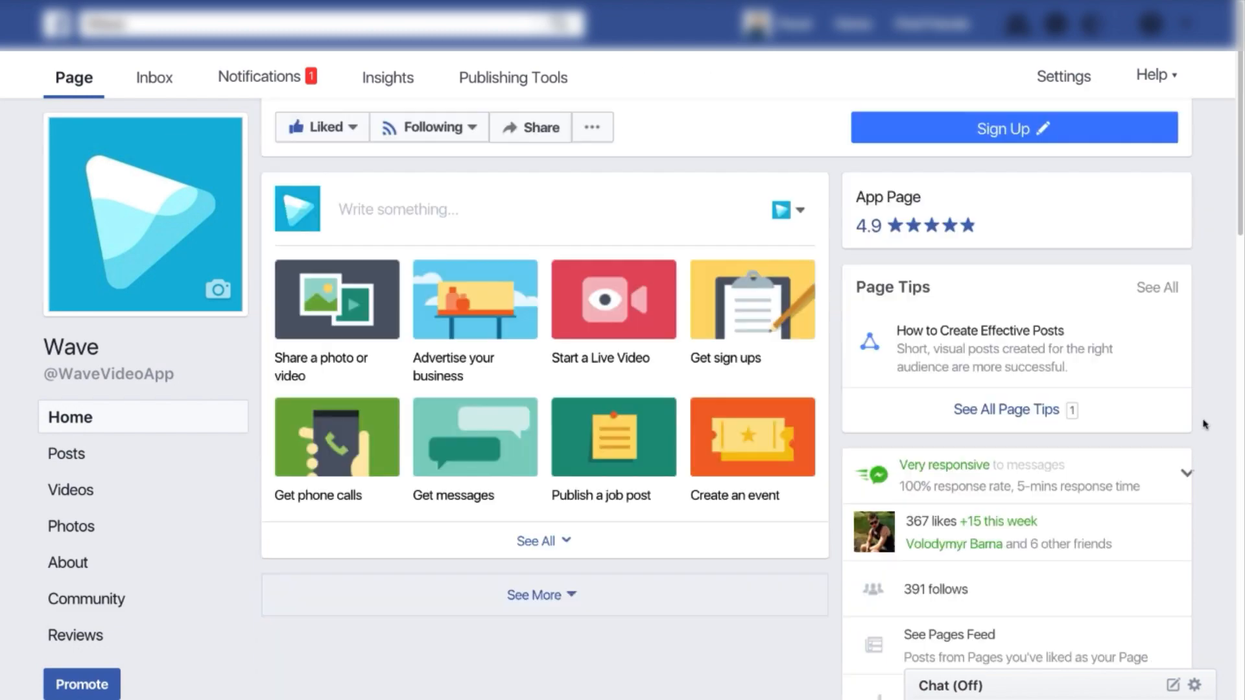